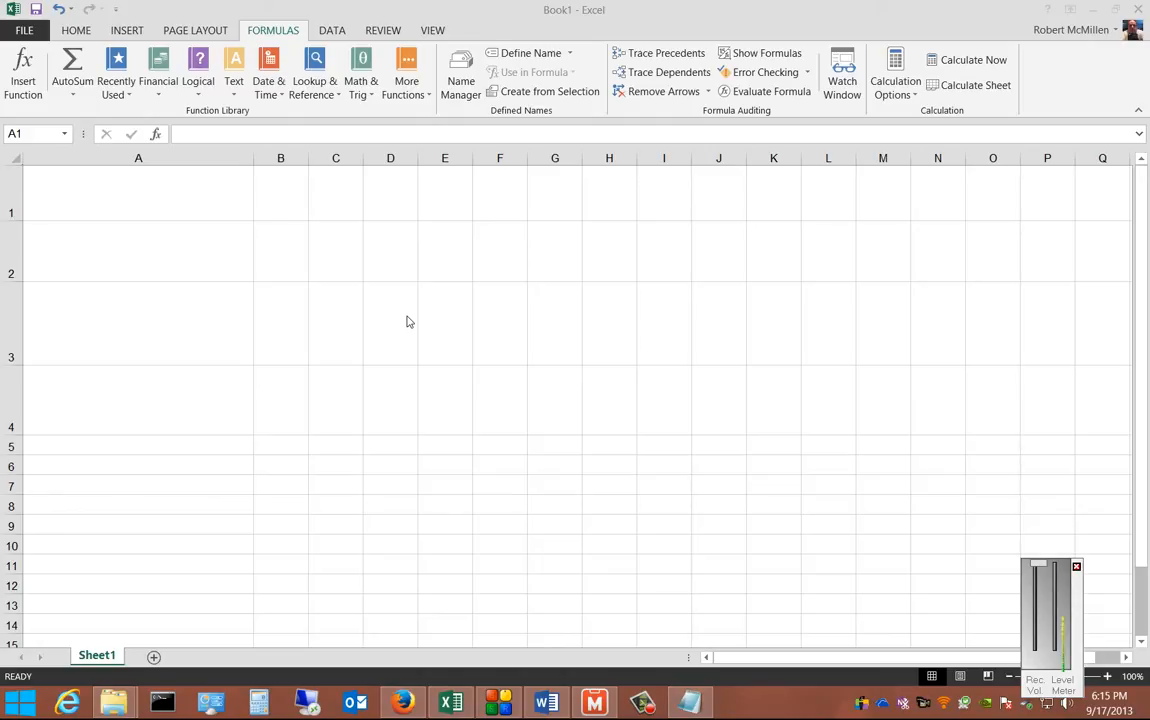
# - Select cell A1 to begin entering 5 and 57 down column A
pyautogui.click(138, 193)
pyautogui.write('5')
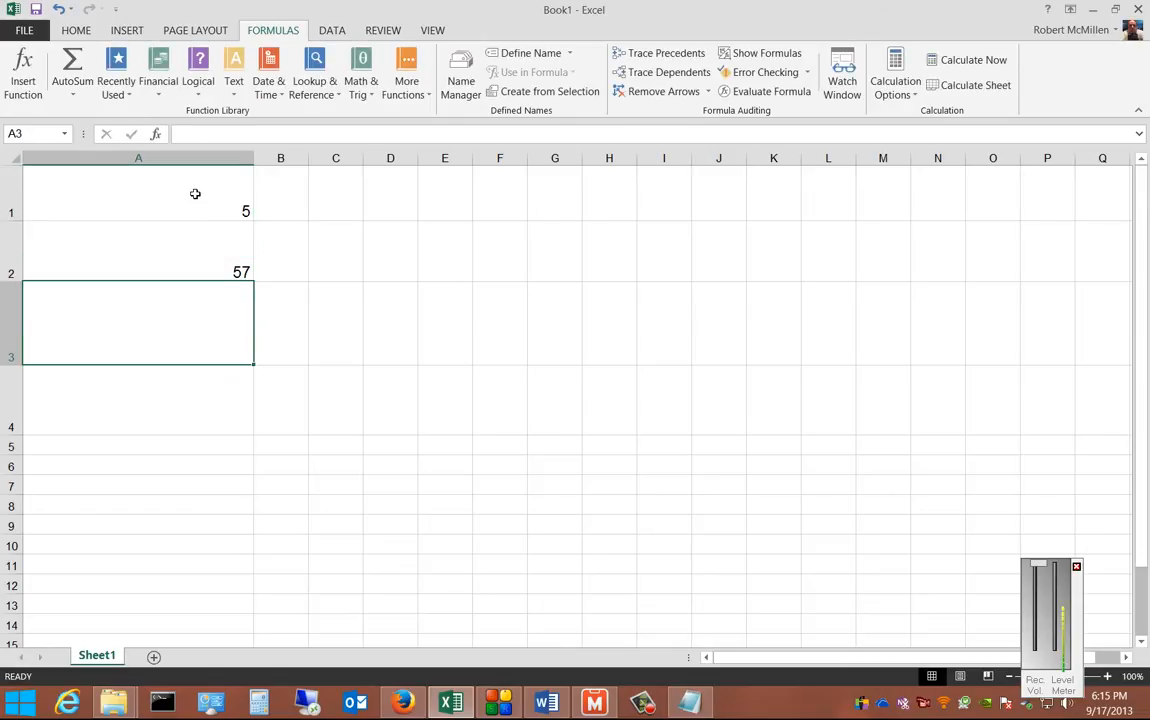
# - Enter 88 in A4 and add a Max AutoSum formula in A5 showing 88
pyautogui.write('88')
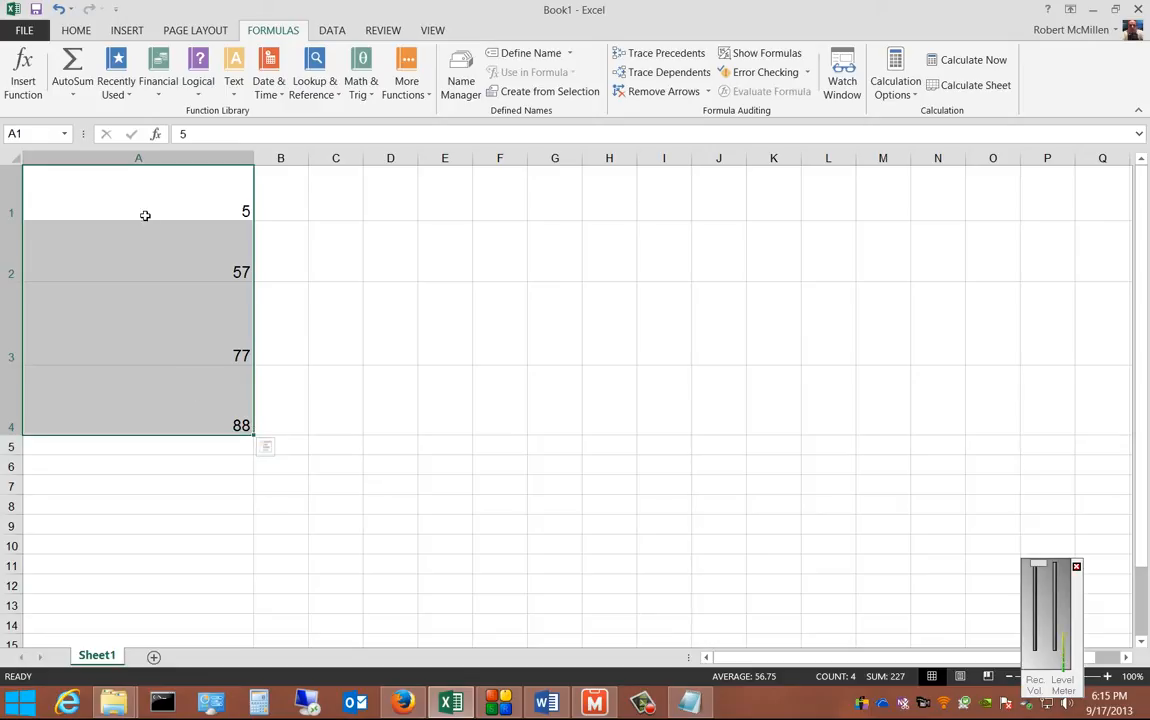
pyautogui.moveTo(176, 246)
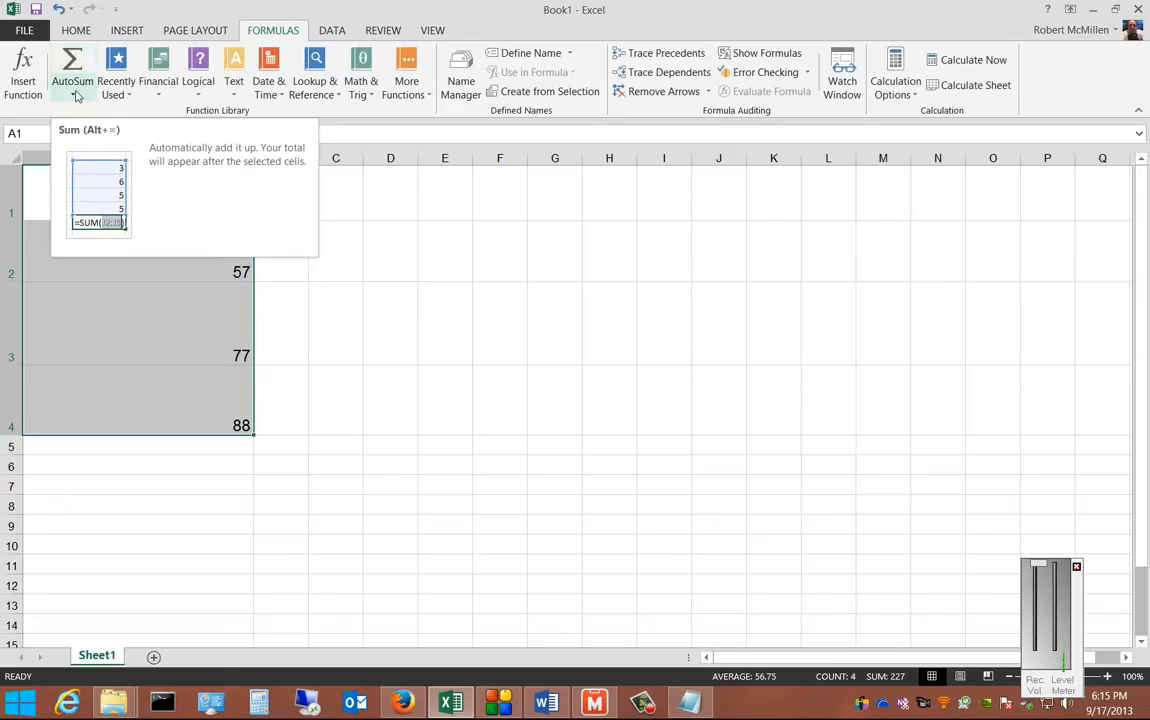
pyautogui.click(72, 70)
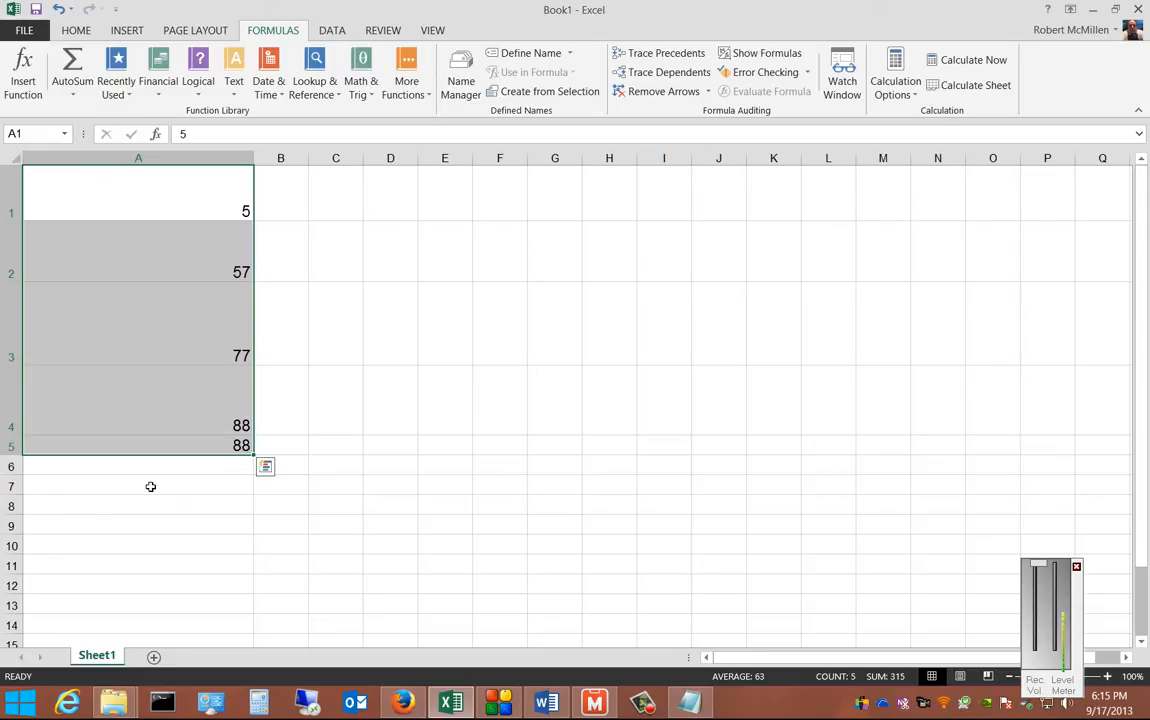
pyautogui.click(138, 445)
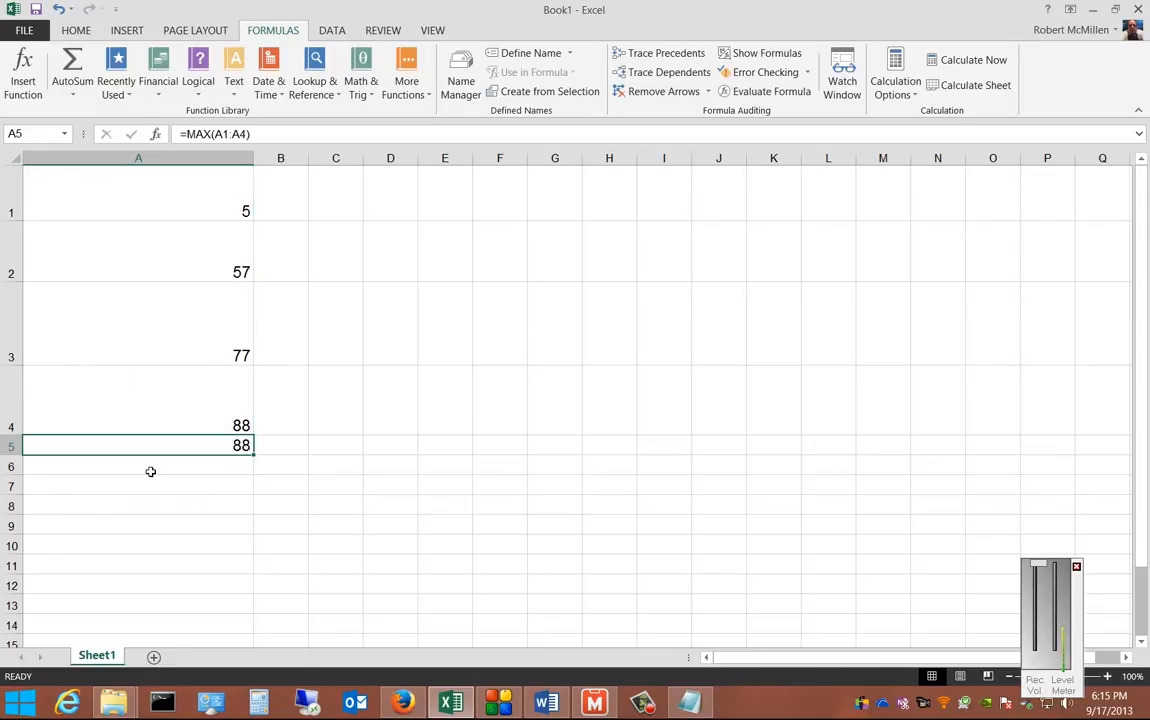
# - Replace 57 in A2 with 325 and select the MAX result cell A5
pyautogui.click(138, 272)
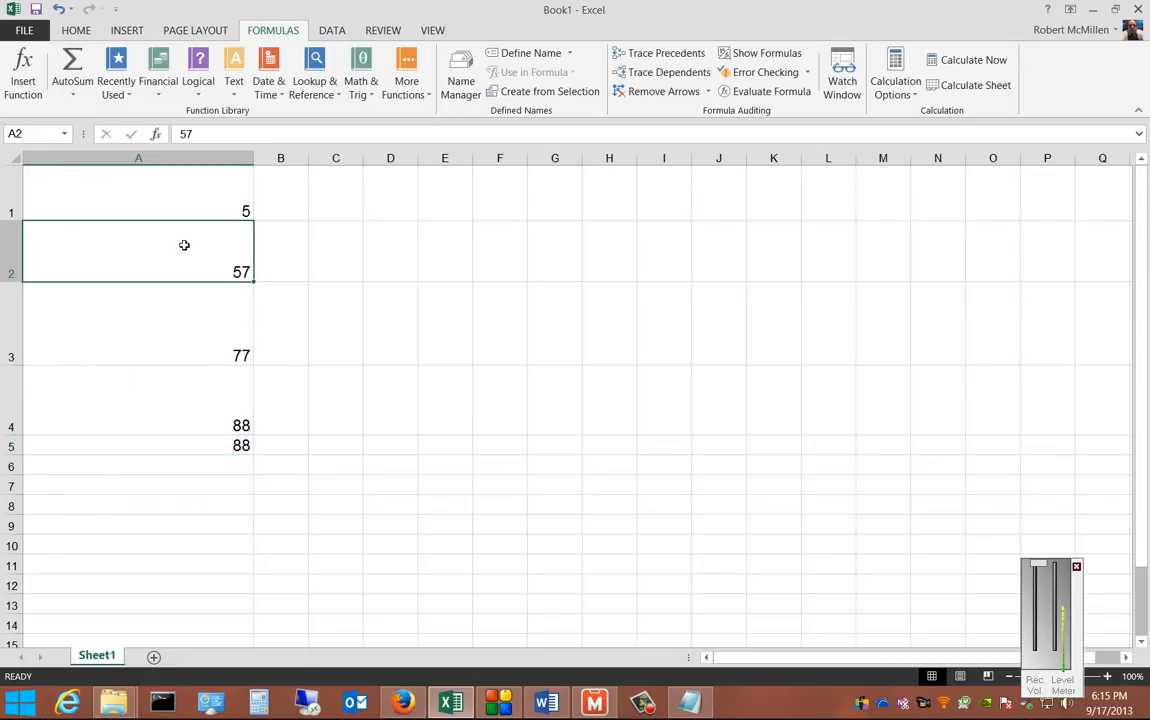
pyautogui.write('325')
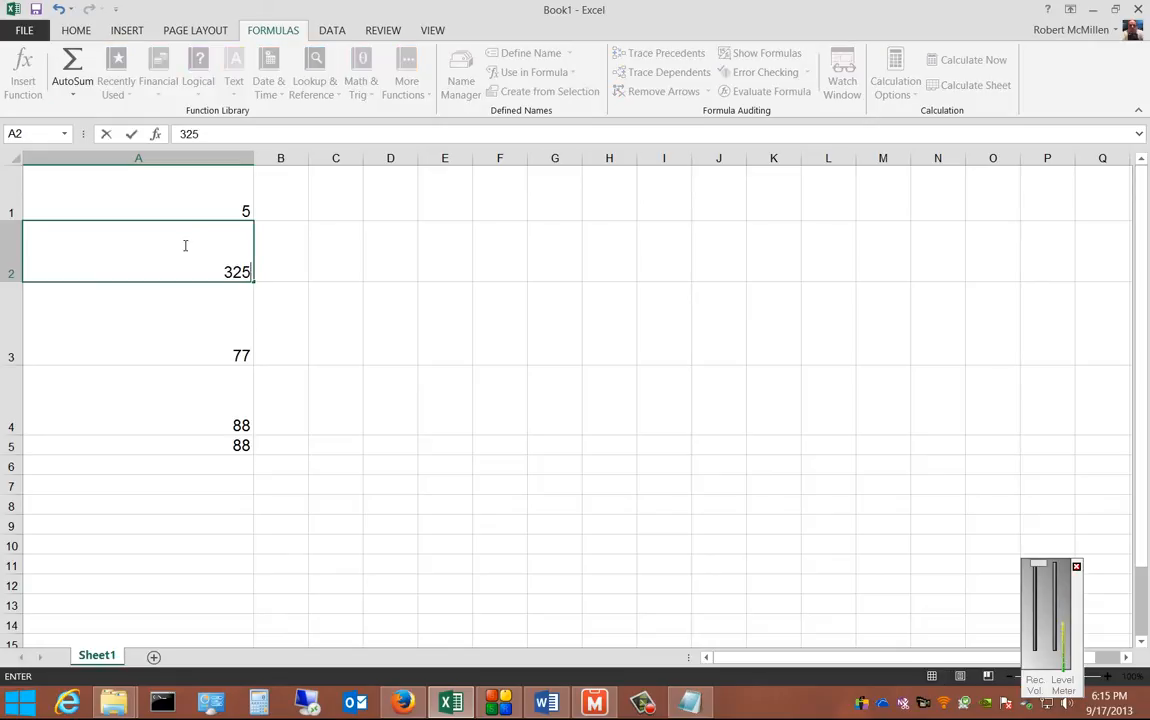
pyautogui.press('enter')
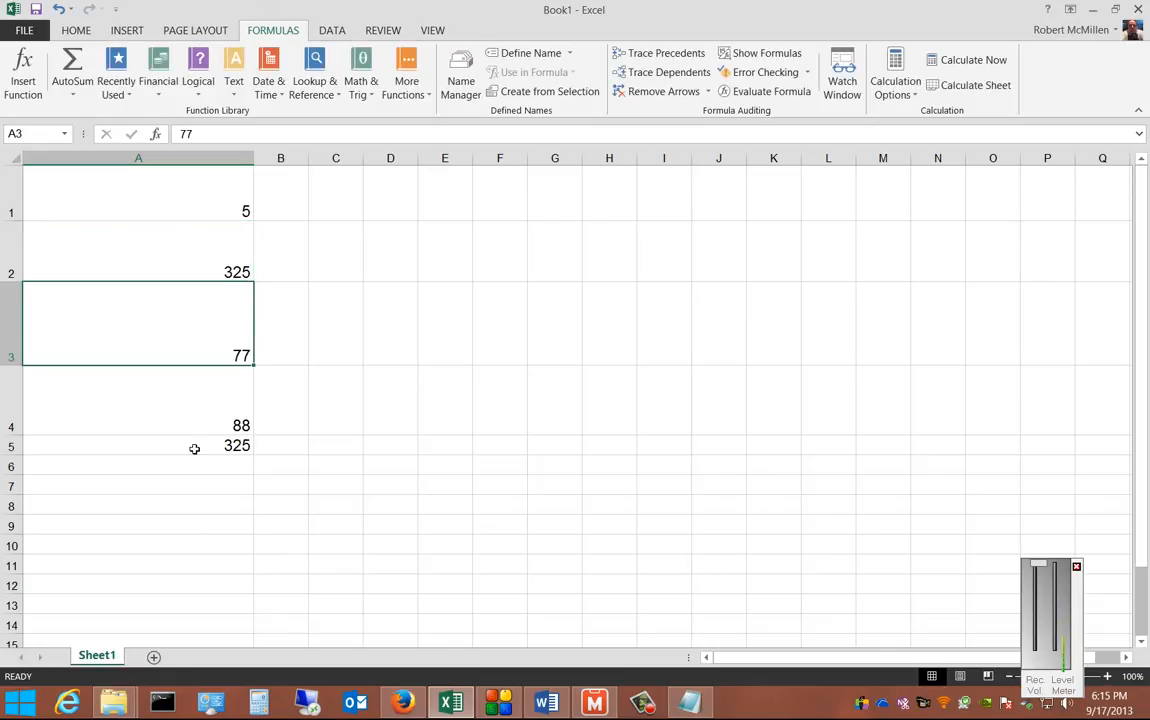
pyautogui.click(138, 445)
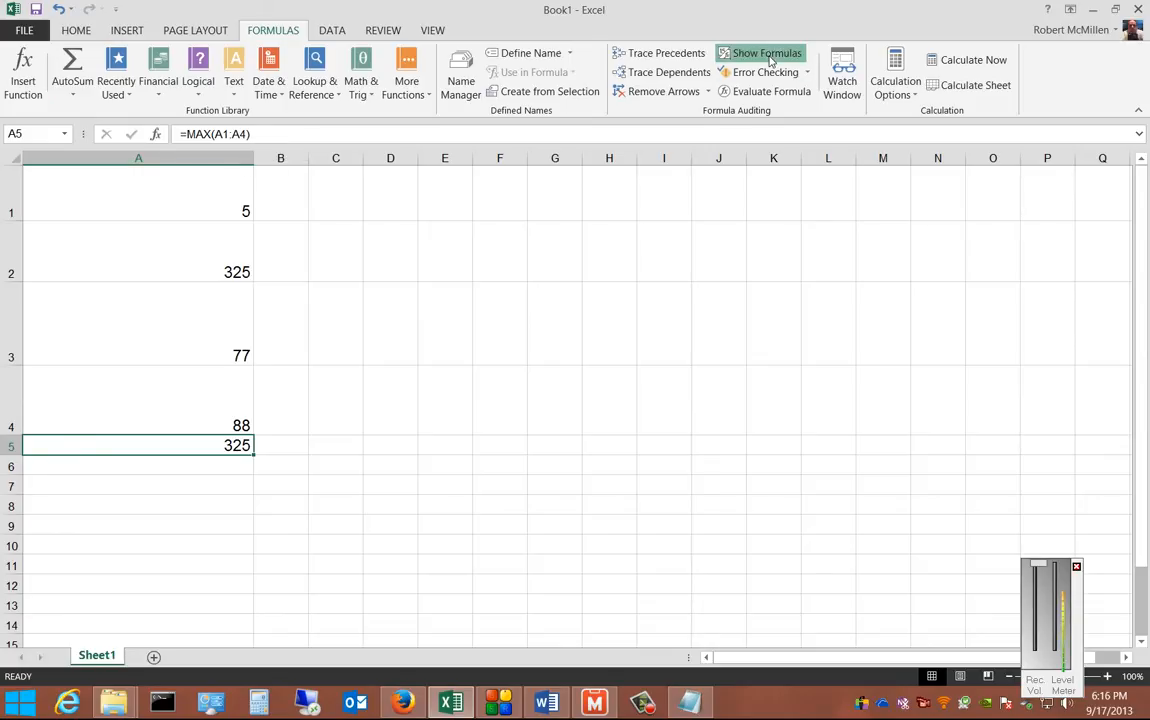
# - Show formulas and edit the MAX range from A1:A4 in the formula bar
pyautogui.click(766, 53)
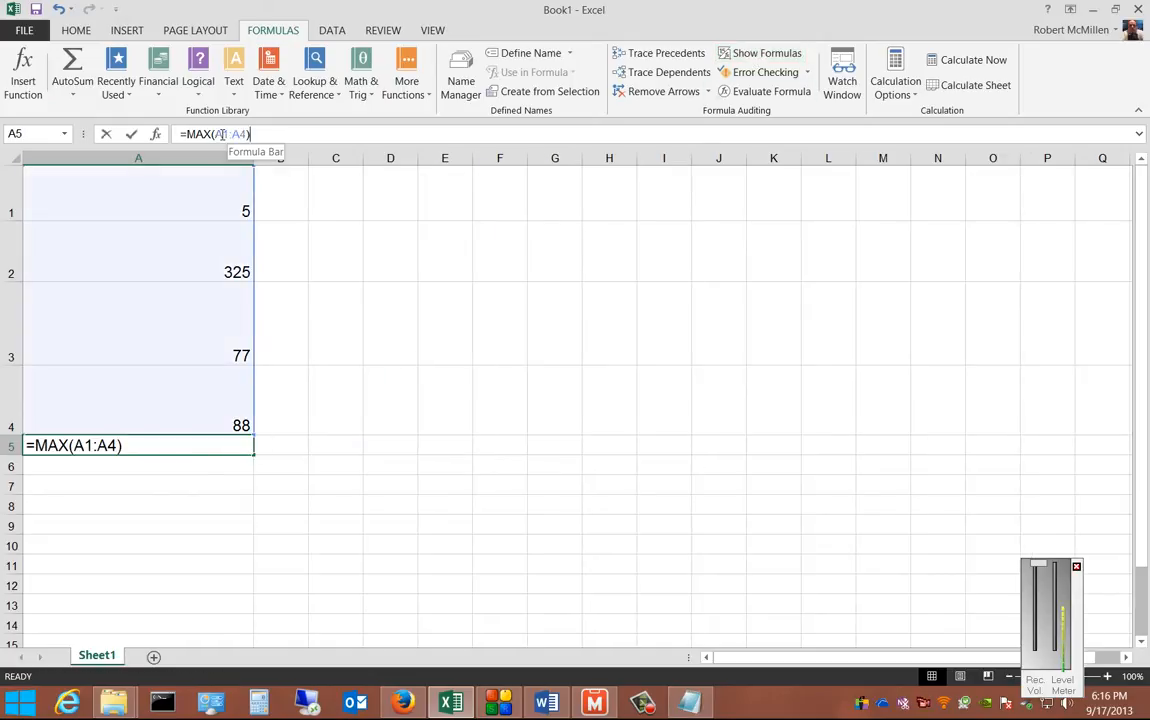
pyautogui.click(230, 133)
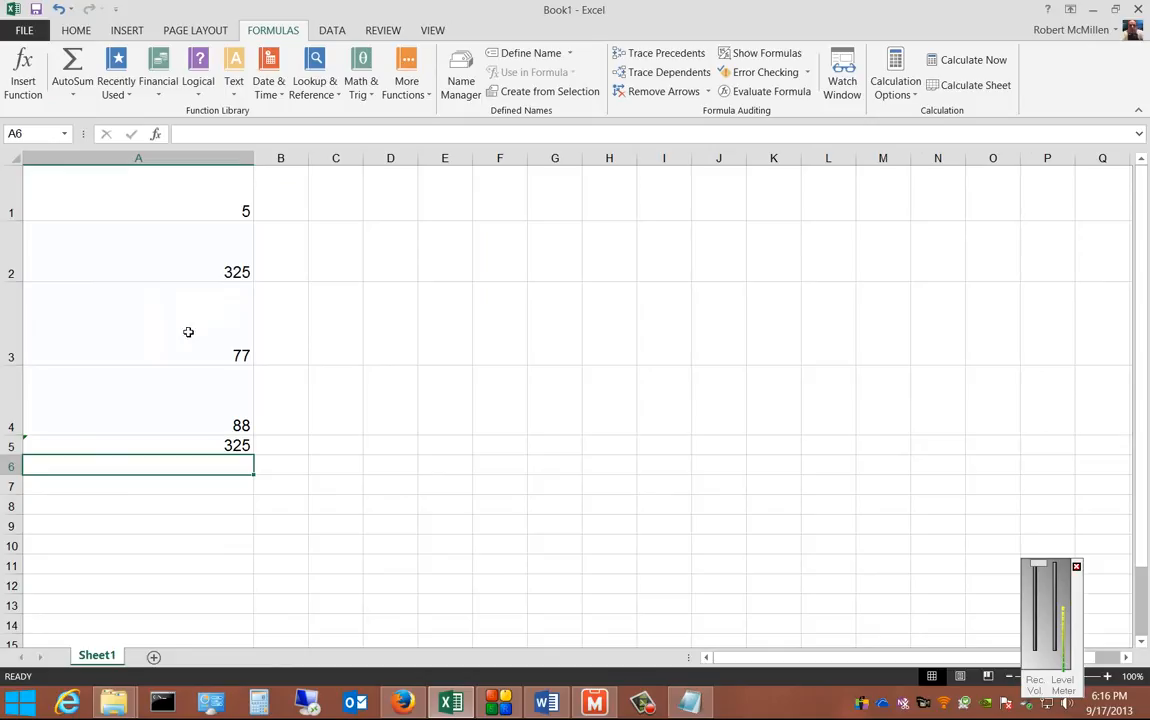
pyautogui.click(138, 272)
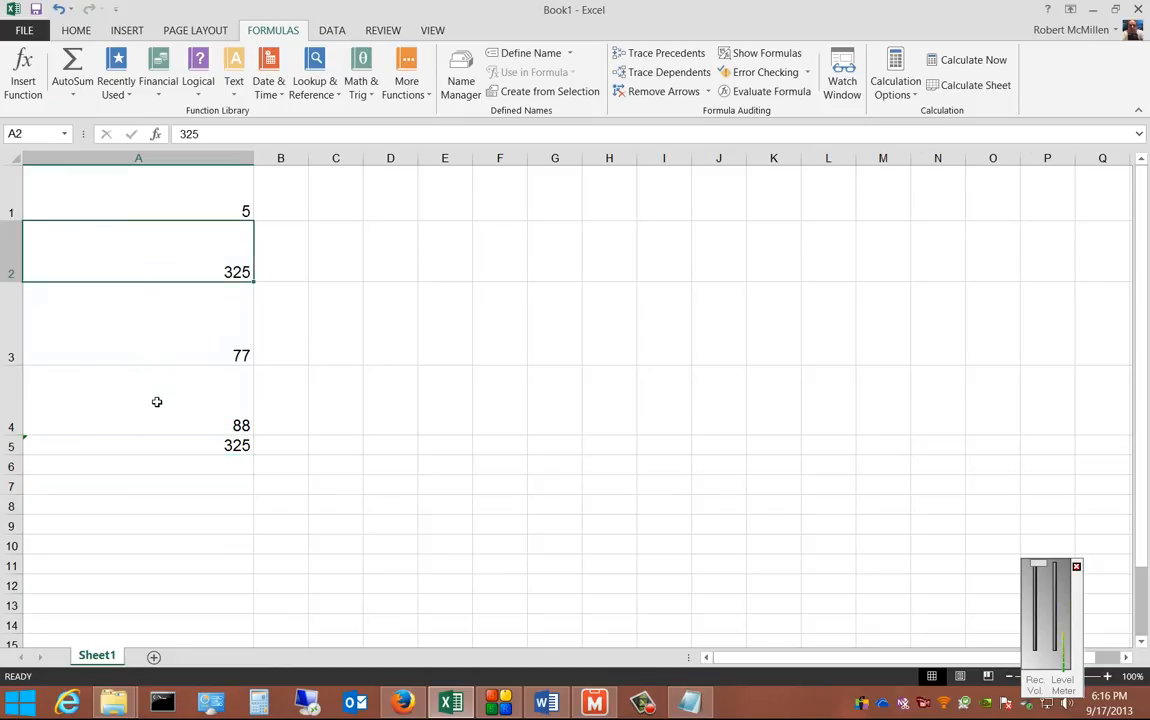
pyautogui.click(138, 190)
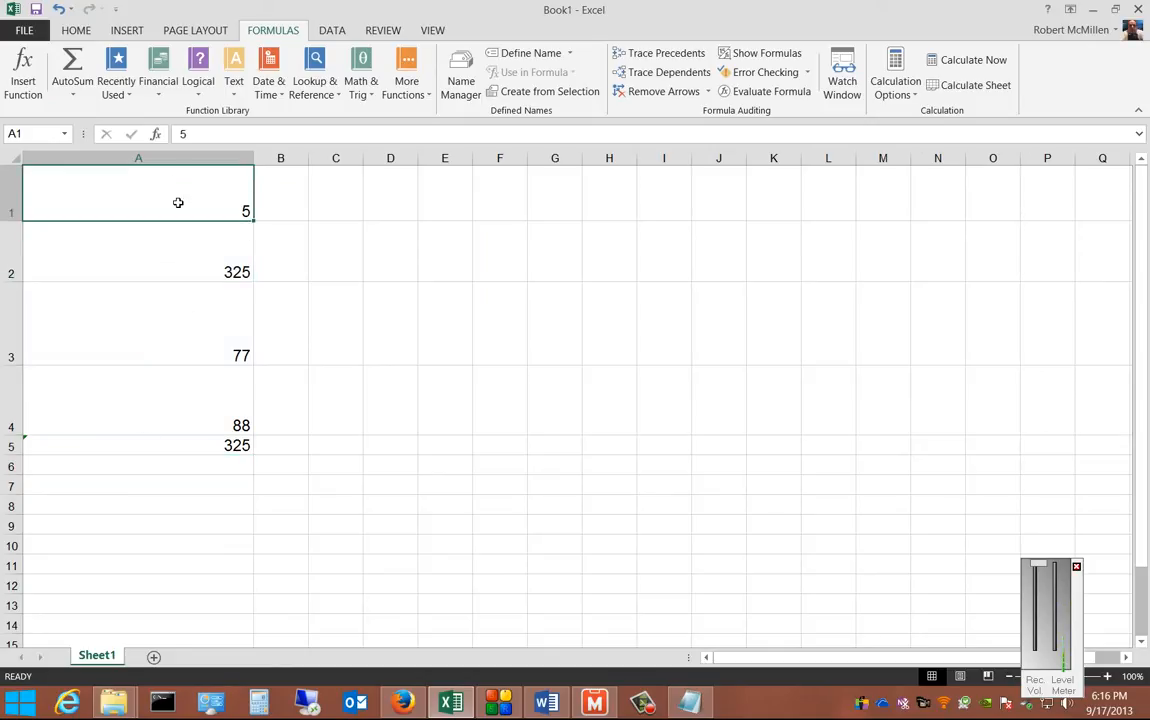
pyautogui.moveTo(173, 266)
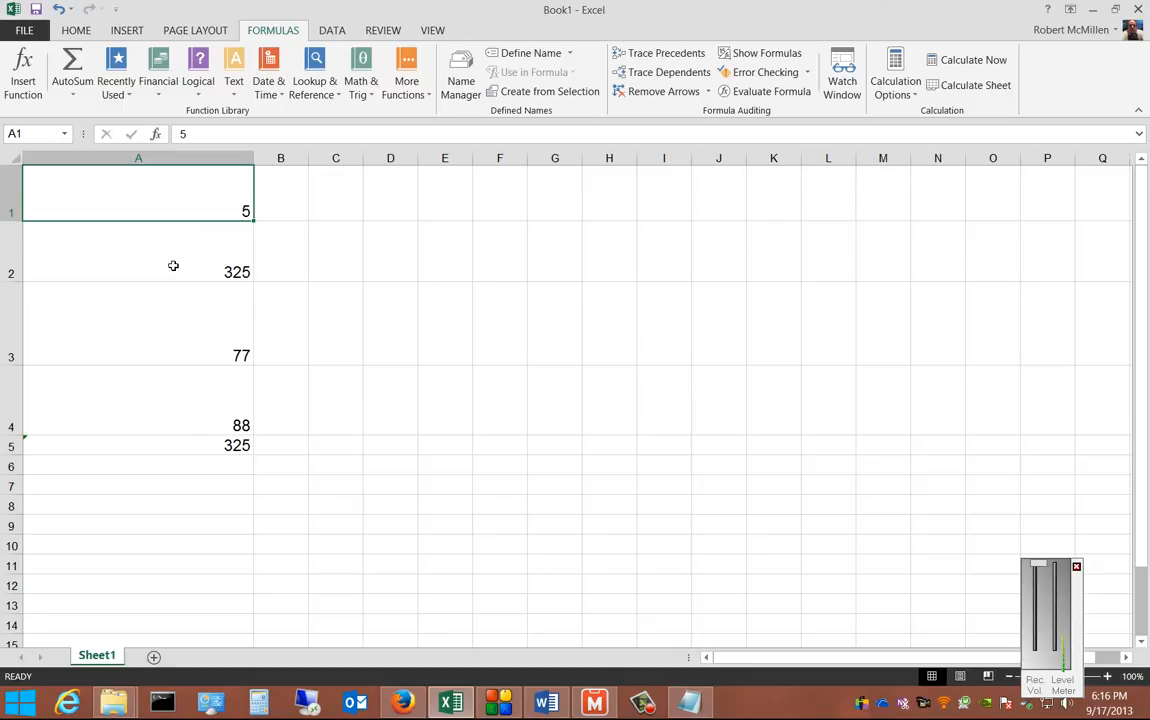
pyautogui.click(138, 445)
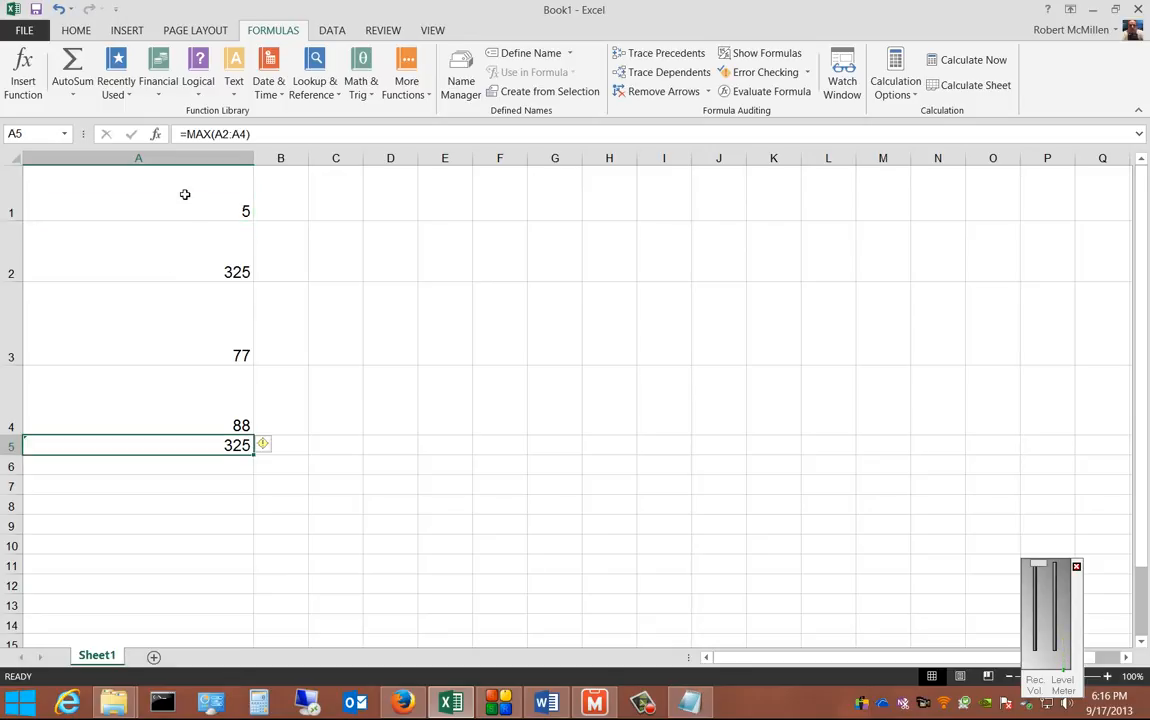